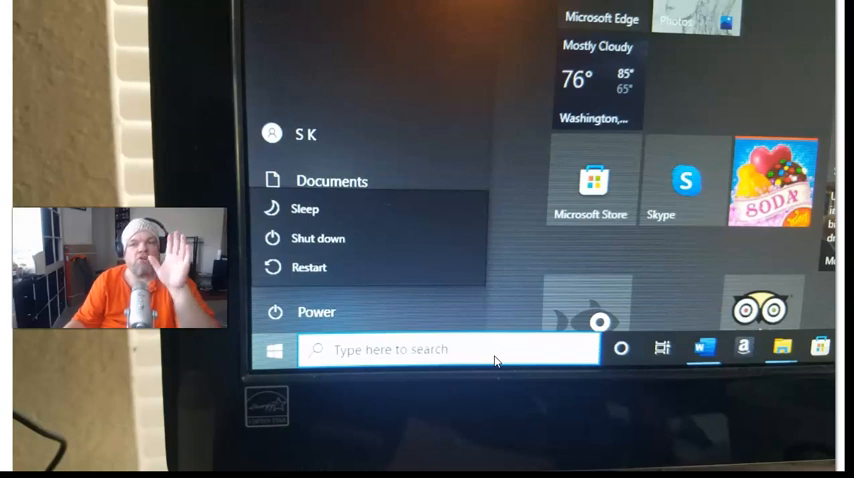
pyautogui.moveTo(384, 192)
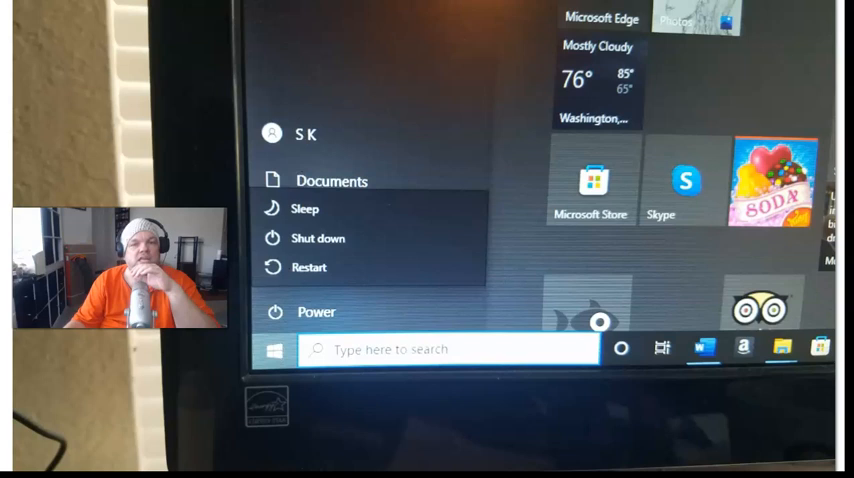
pyautogui.moveTo(310, 46)
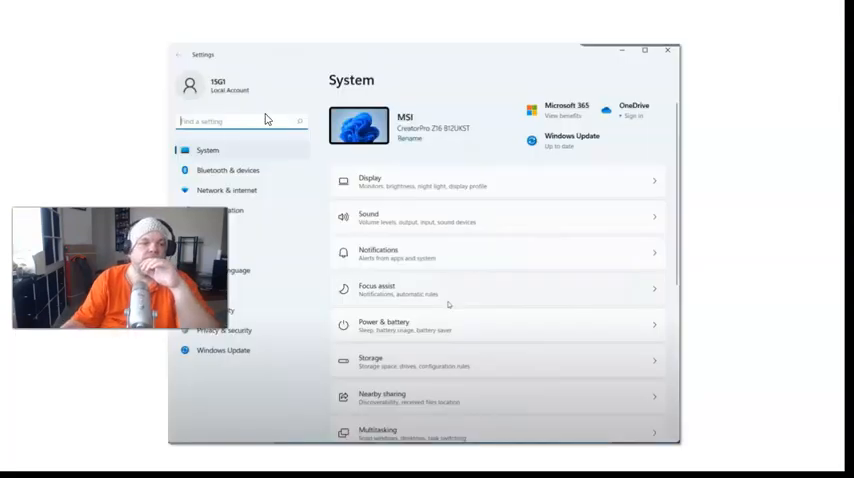
pyautogui.moveTo(372, 110)
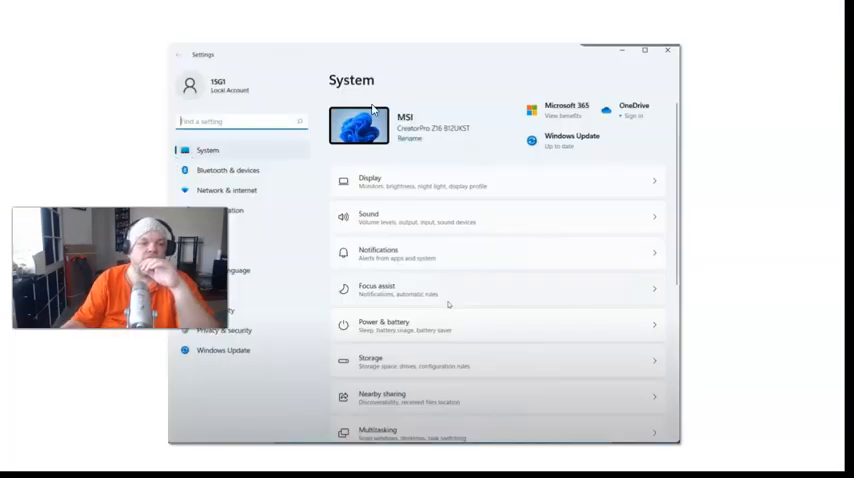
pyautogui.moveTo(510, 100)
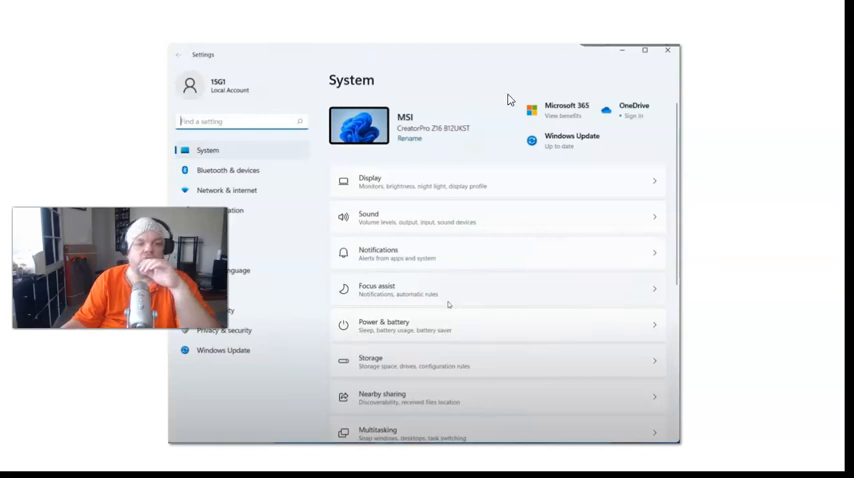
pyautogui.moveTo(524, 84)
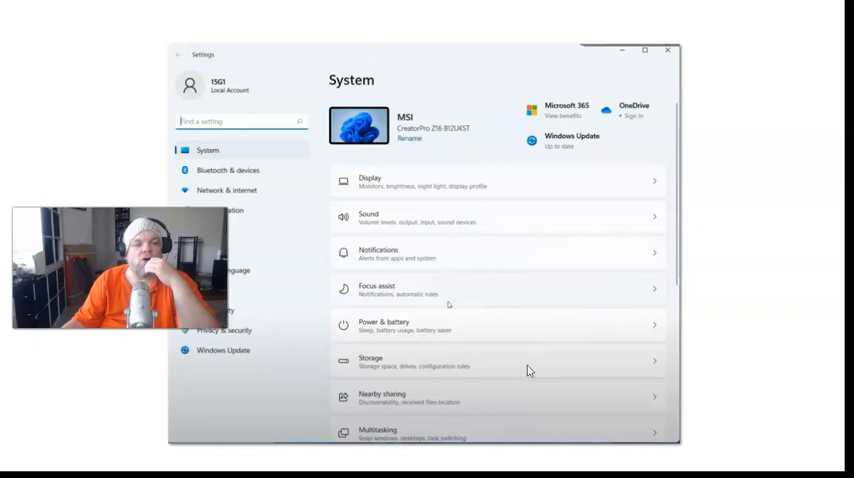
# - Scroll down the System page to reveal the Activation, Troubleshoot and Recovery entries
pyautogui.scroll(-3)
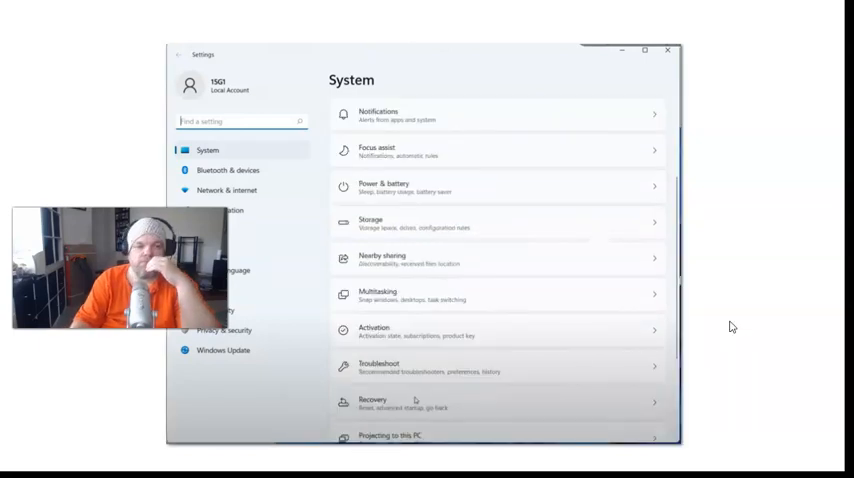
pyautogui.moveTo(402, 280)
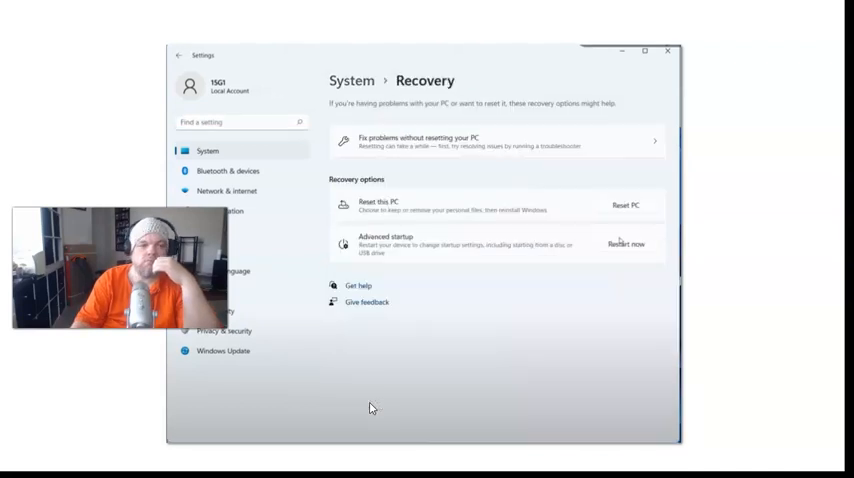
pyautogui.moveTo(440, 50)
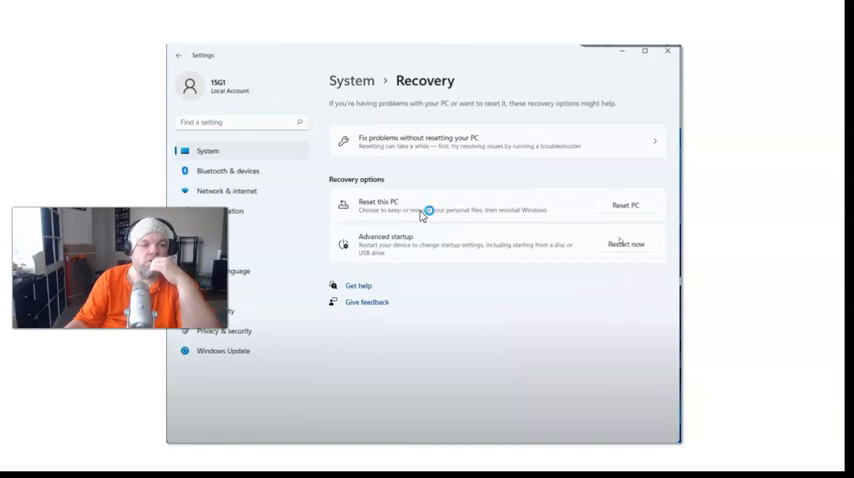
pyautogui.moveTo(426, 208)
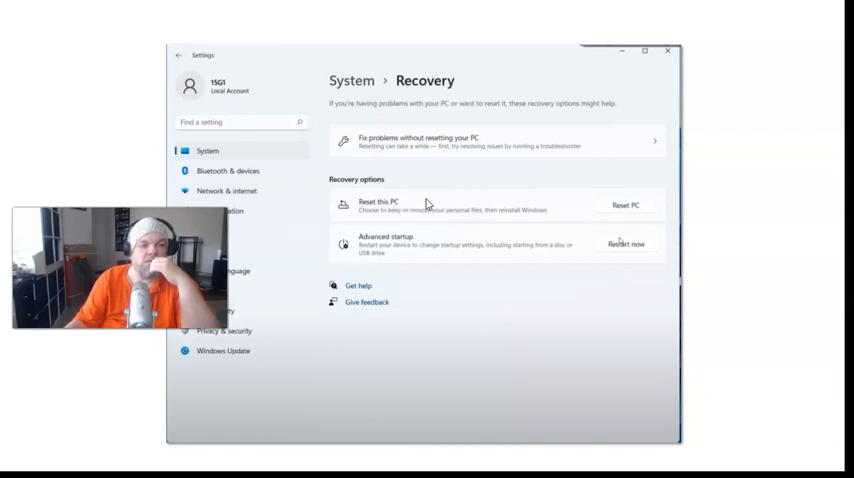
pyautogui.moveTo(444, 220)
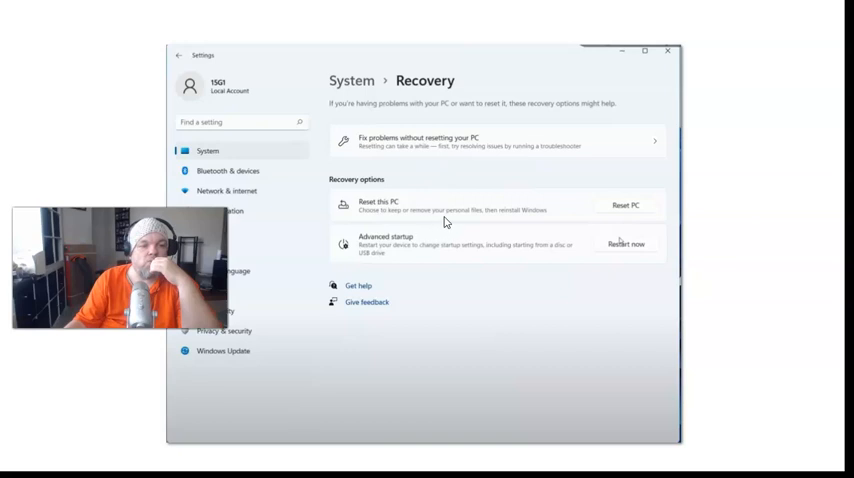
pyautogui.moveTo(532, 224)
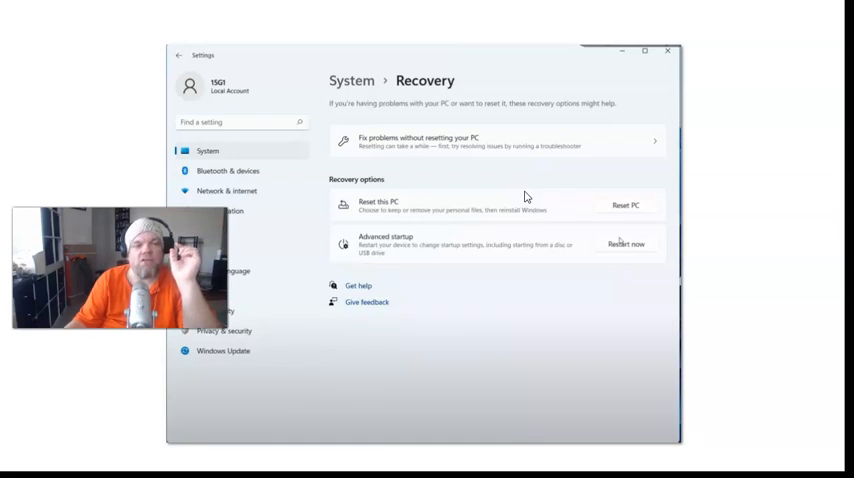
pyautogui.moveTo(408, 216)
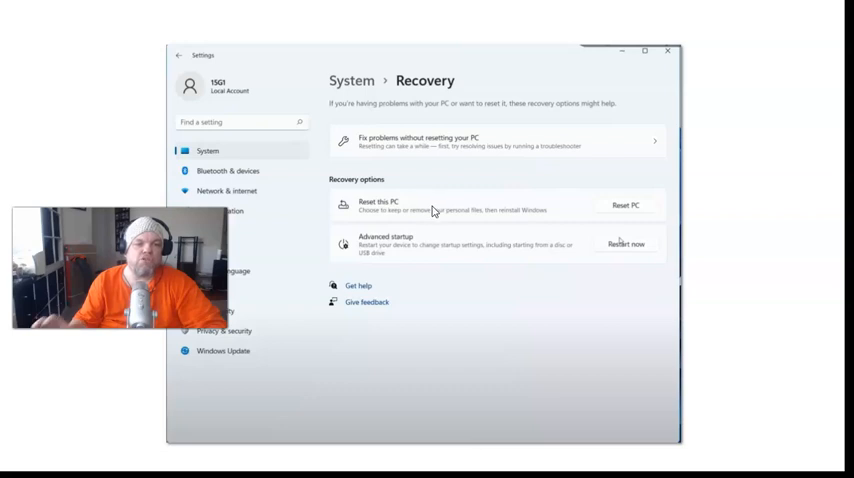
pyautogui.moveTo(470, 212)
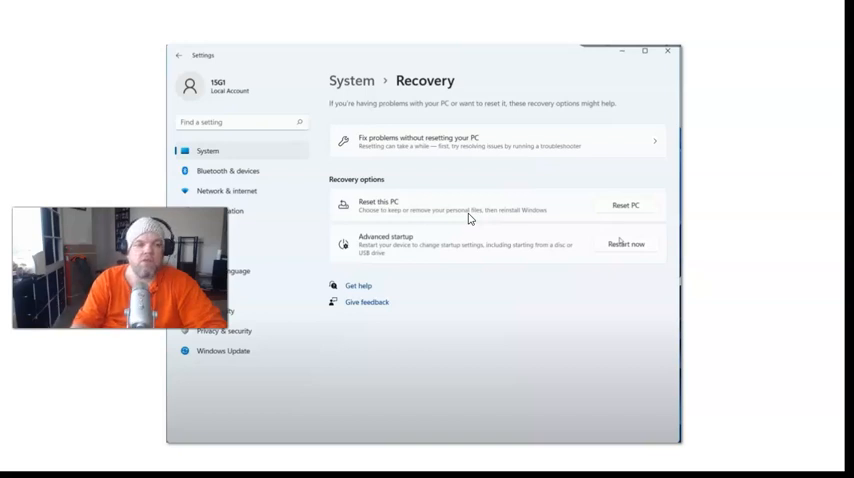
pyautogui.moveTo(656, 196)
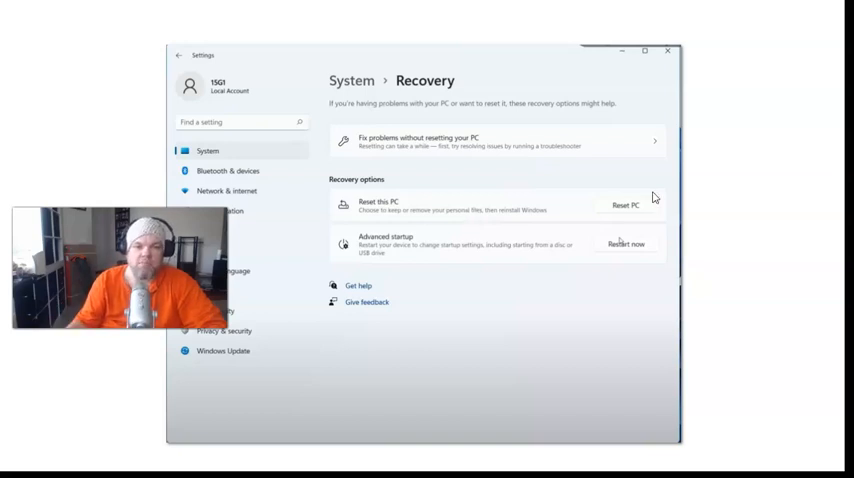
# - Use Advanced startup's Restart now to reboot into the recovery Choose an option screen
pyautogui.click(626, 244)
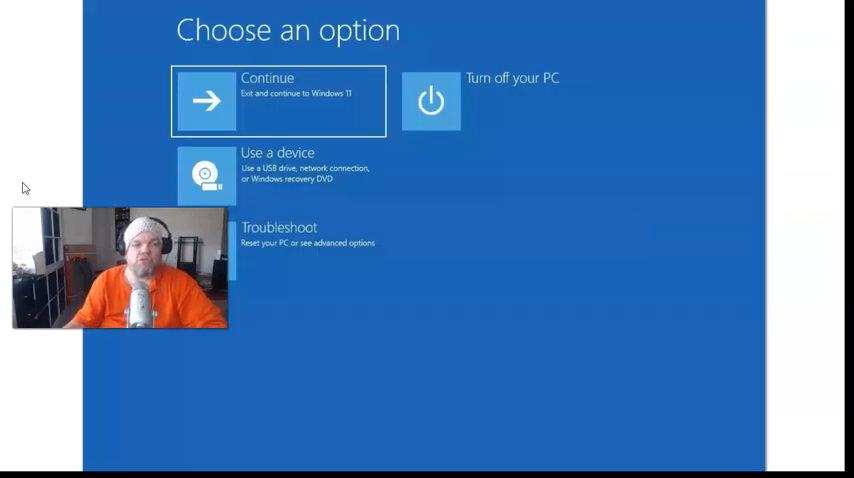
pyautogui.moveTo(390, 180)
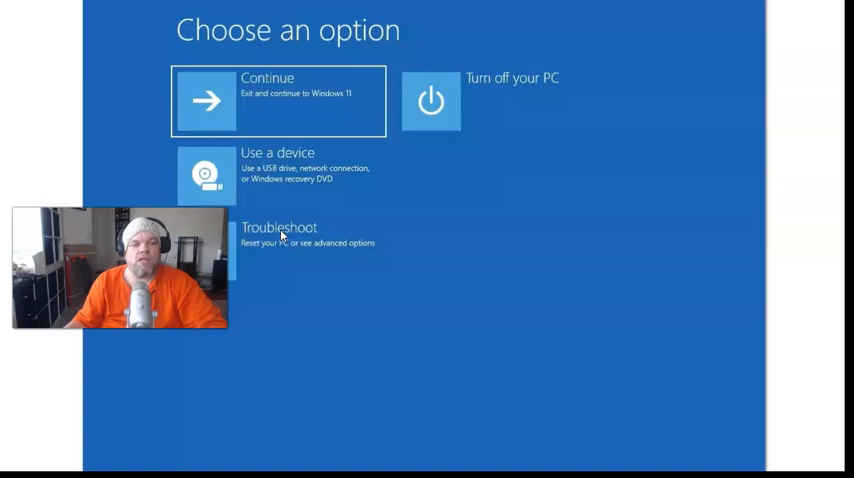
pyautogui.click(280, 232)
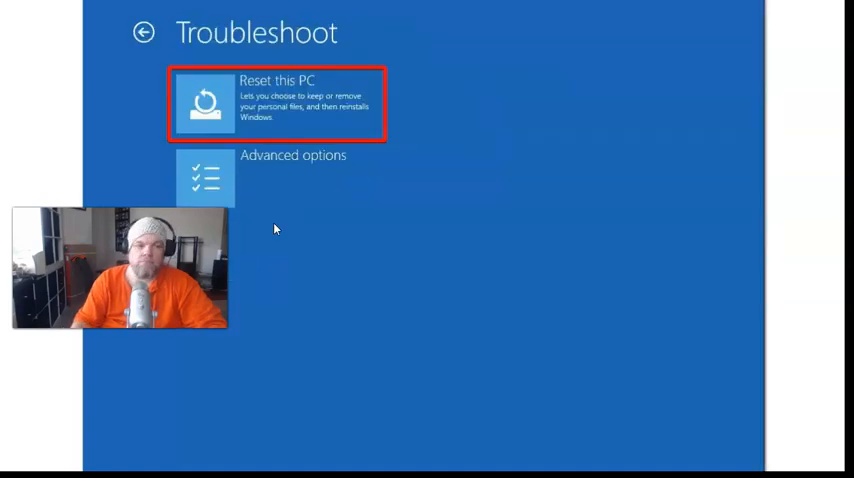
pyautogui.moveTo(276, 82)
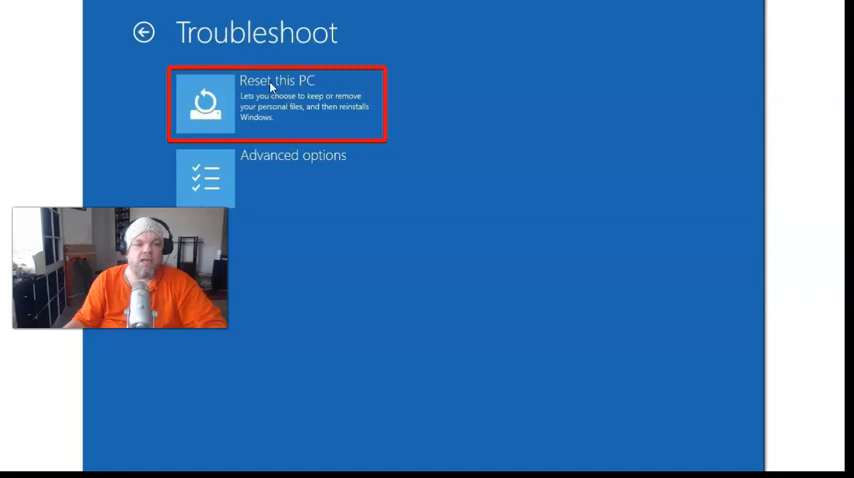
pyautogui.click(280, 104)
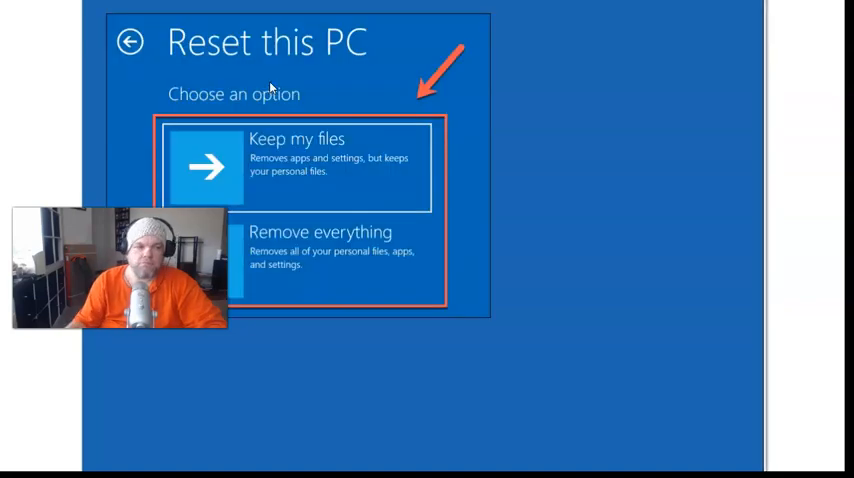
pyautogui.moveTo(304, 128)
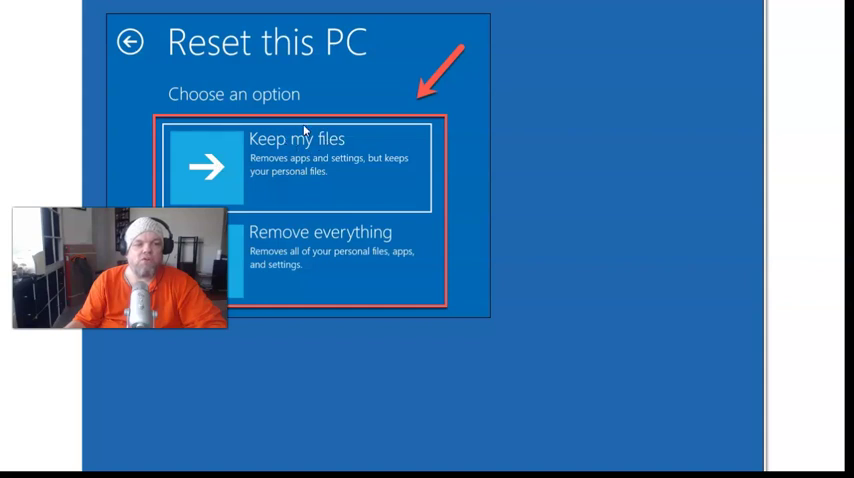
pyautogui.moveTo(392, 242)
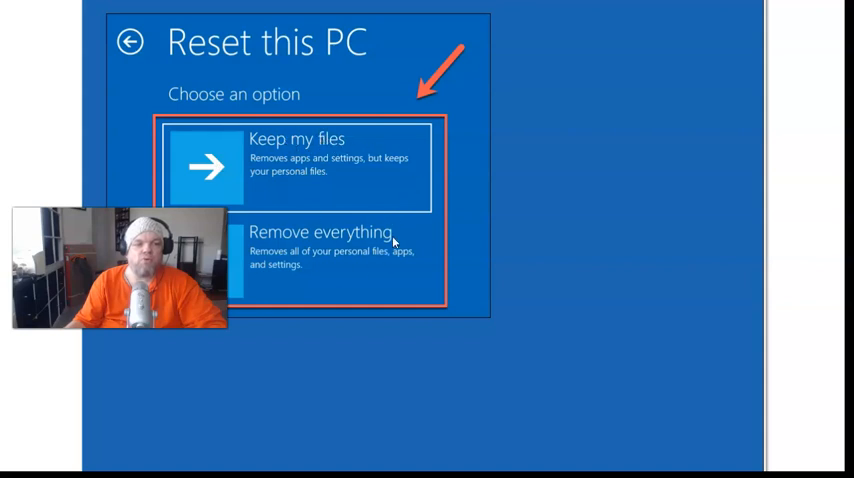
pyautogui.moveTo(300, 250)
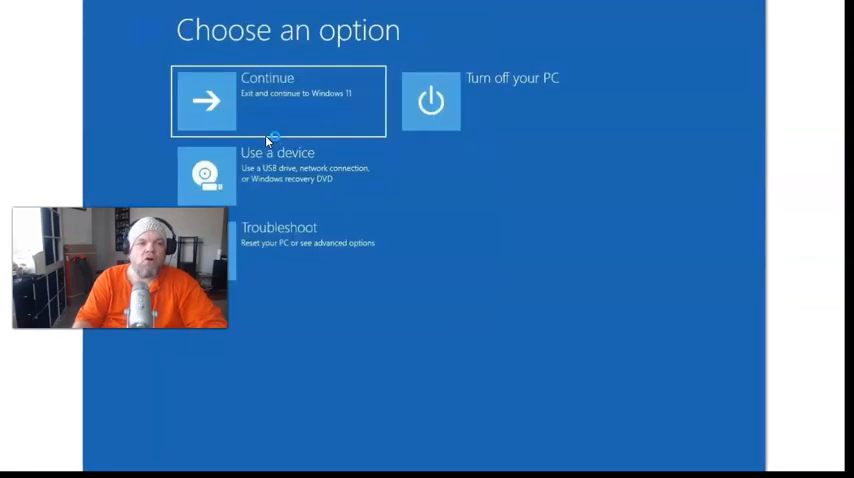
pyautogui.moveTo(270, 144)
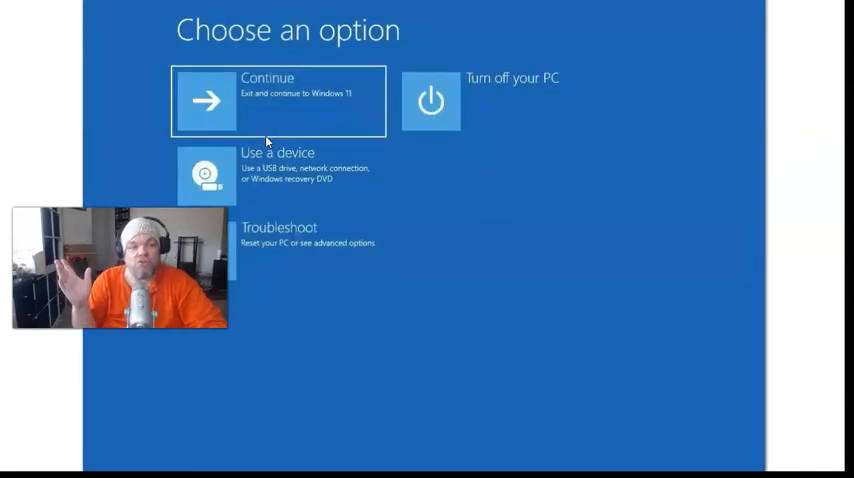
pyautogui.click(300, 234)
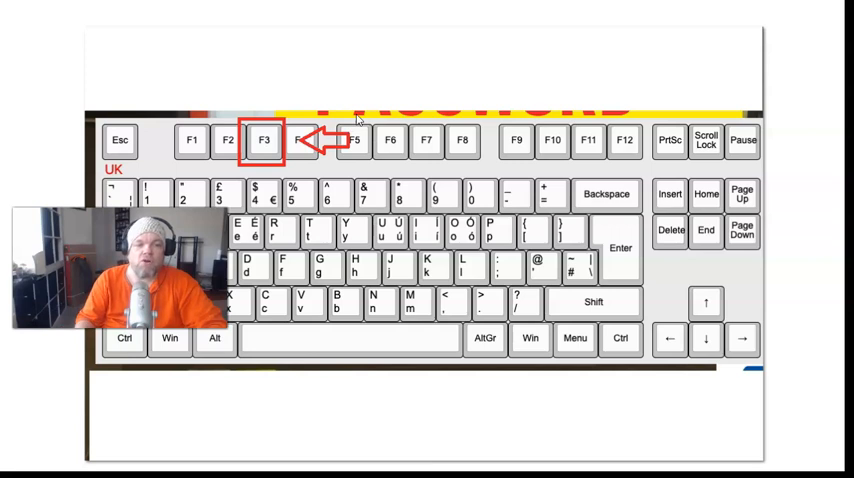
pyautogui.moveTo(604, 296)
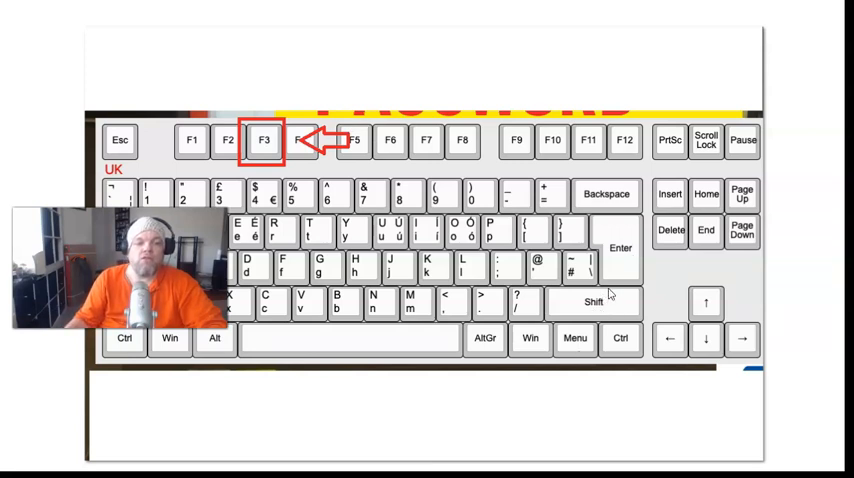
pyautogui.moveTo(608, 304)
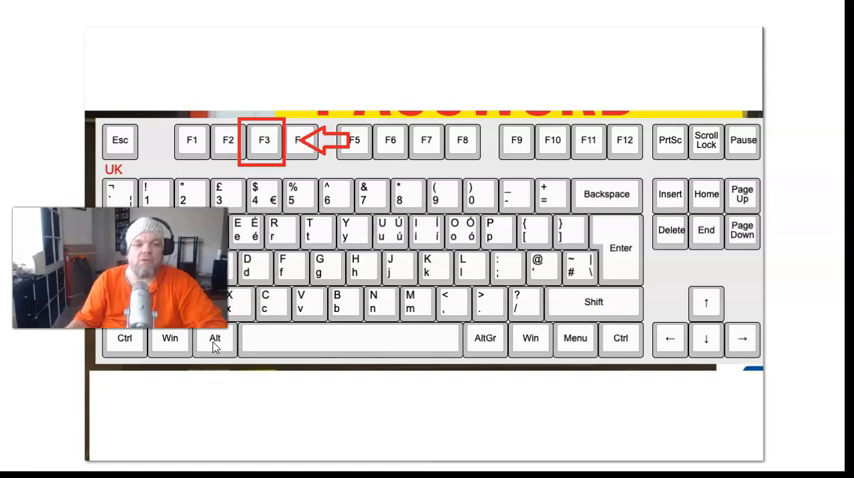
pyautogui.moveTo(540, 236)
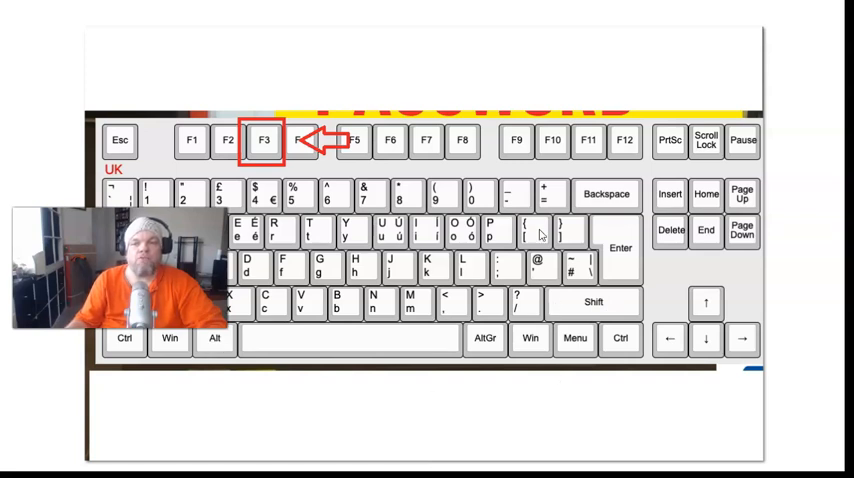
pyautogui.moveTo(540, 40)
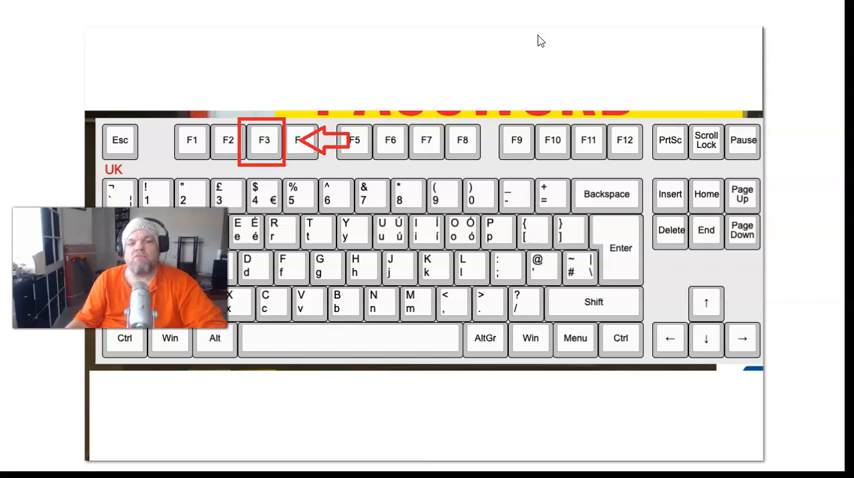